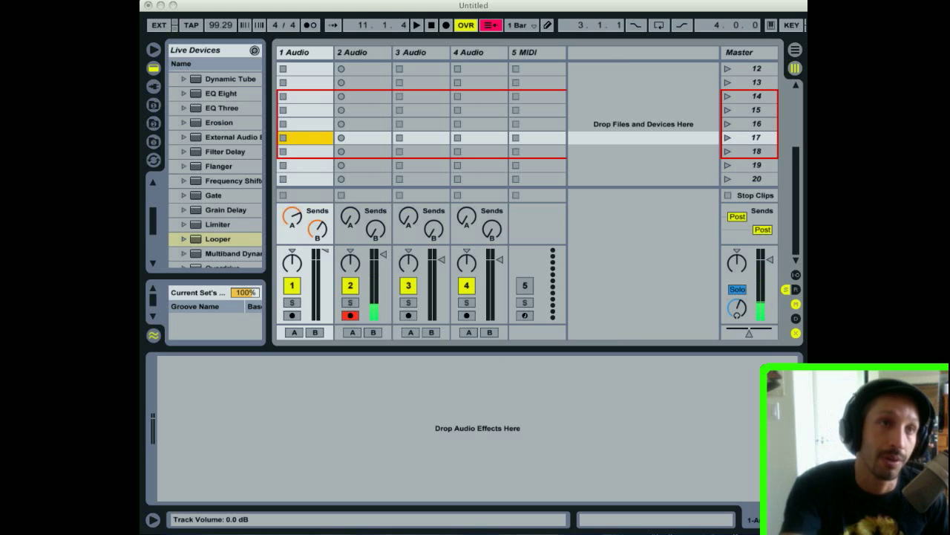
Record a guitar loop into track 1's clip slot, creating clip 18 1-Audio
{"action": "left_click", "coordinate": [360, 52]}
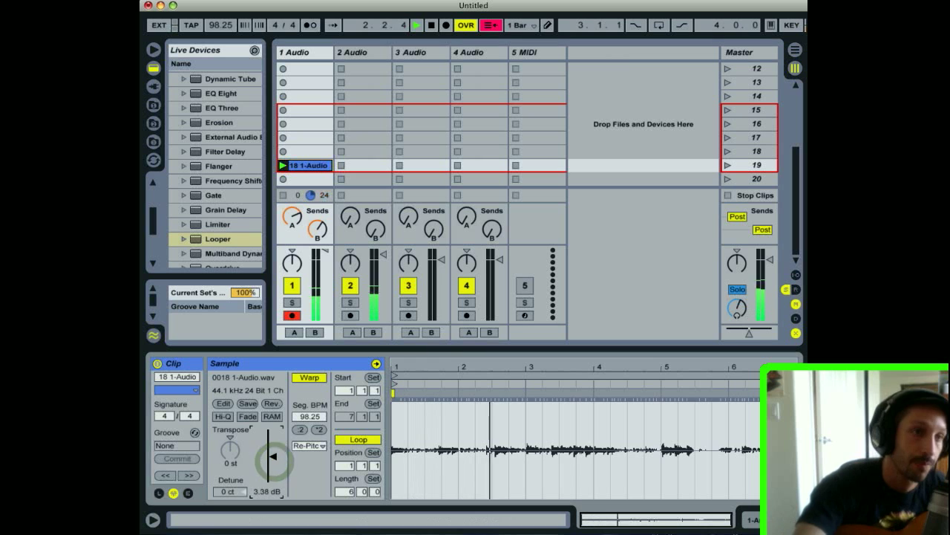
Shorten the 18 1-Audio clip's loop length to 4 bars
{"action": "left_click", "coordinate": [350, 315]}
{"action": "type", "text": "4"}
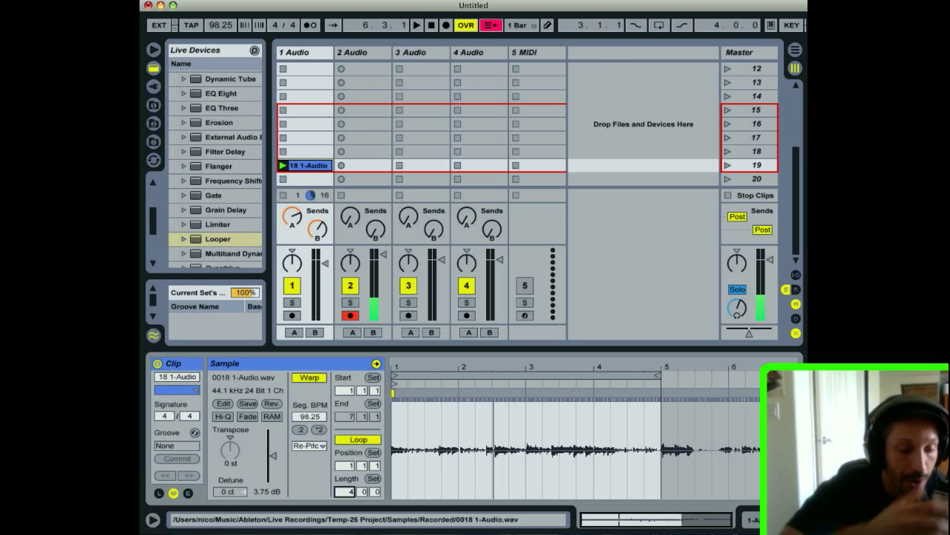
Slice 18 1-Audio to a new MIDI track at 1/8 notes, producing 32 slices
{"action": "right_click", "coordinate": [304, 165]}
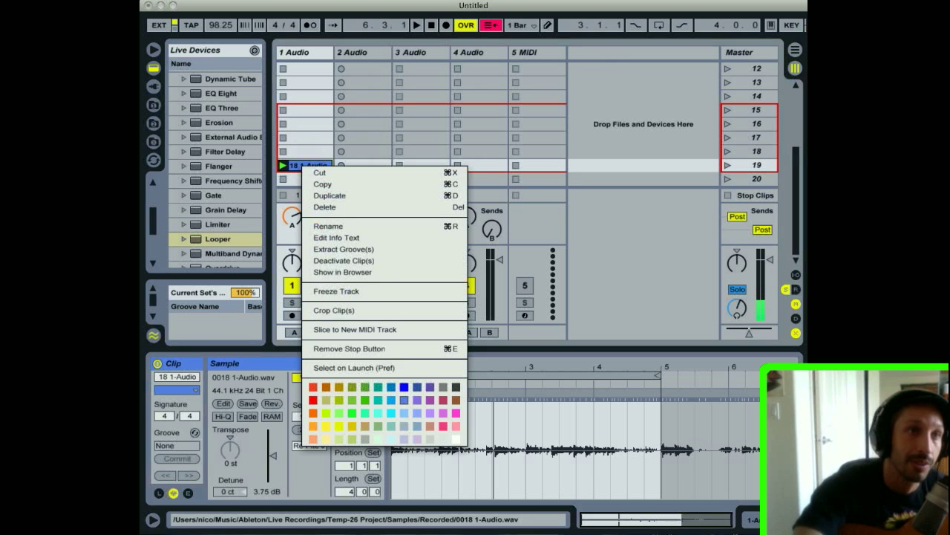
{"action": "mouse_move", "coordinate": [355, 329]}
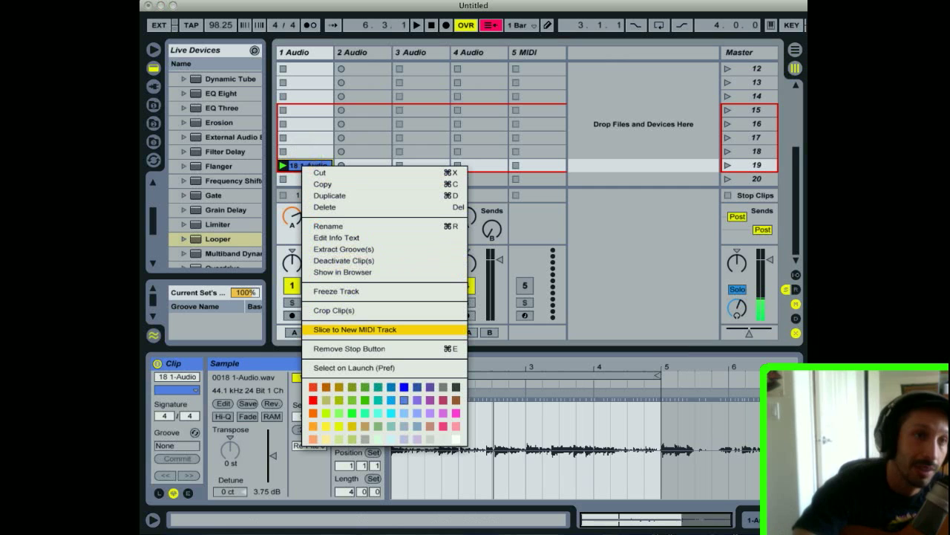
{"action": "left_click", "coordinate": [354, 329]}
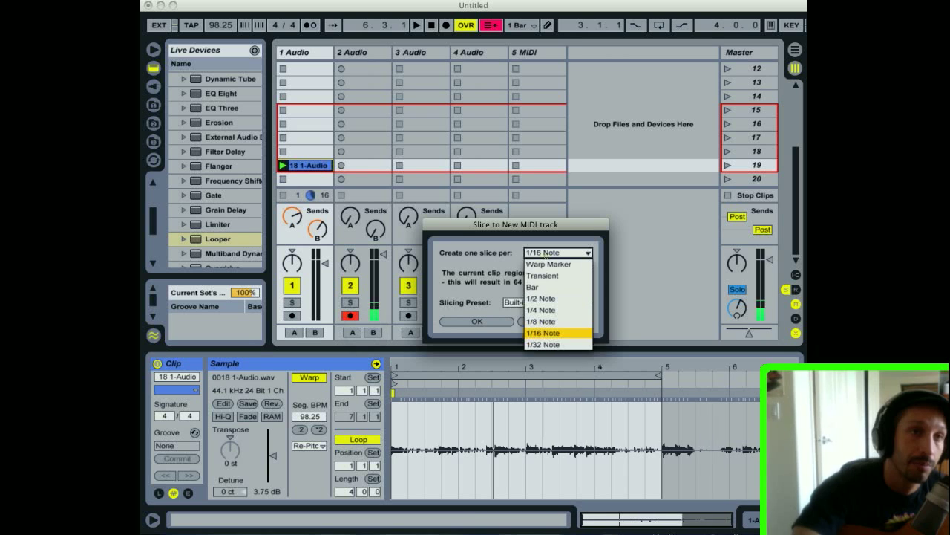
{"action": "mouse_move", "coordinate": [541, 310]}
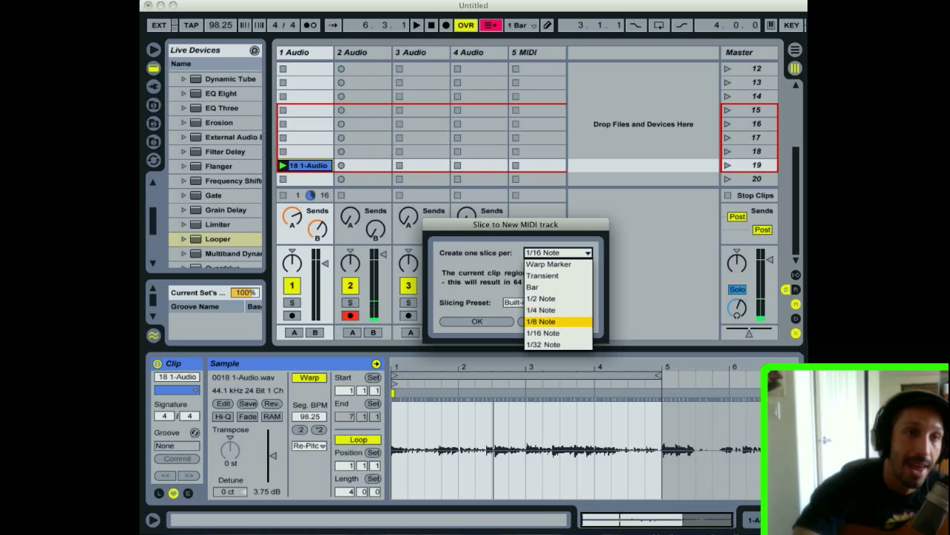
{"action": "left_click", "coordinate": [541, 321]}
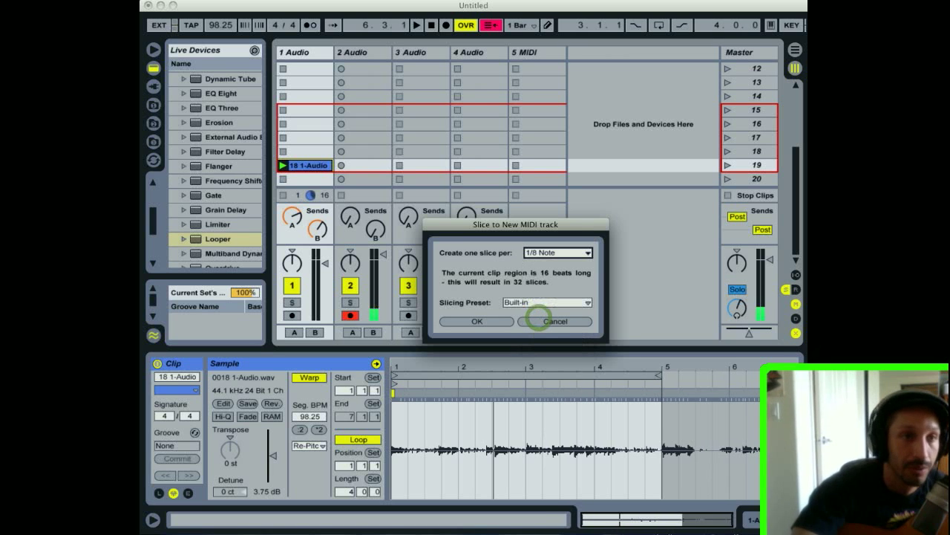
{"action": "left_click", "coordinate": [477, 320]}
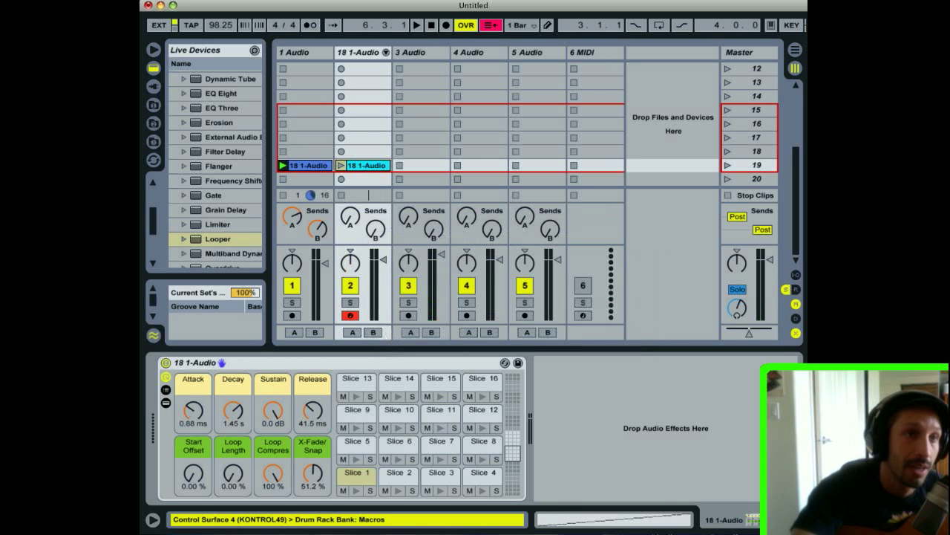
Clear the sliced MIDI clip from its slot and start recording there
{"action": "left_click", "coordinate": [363, 165]}
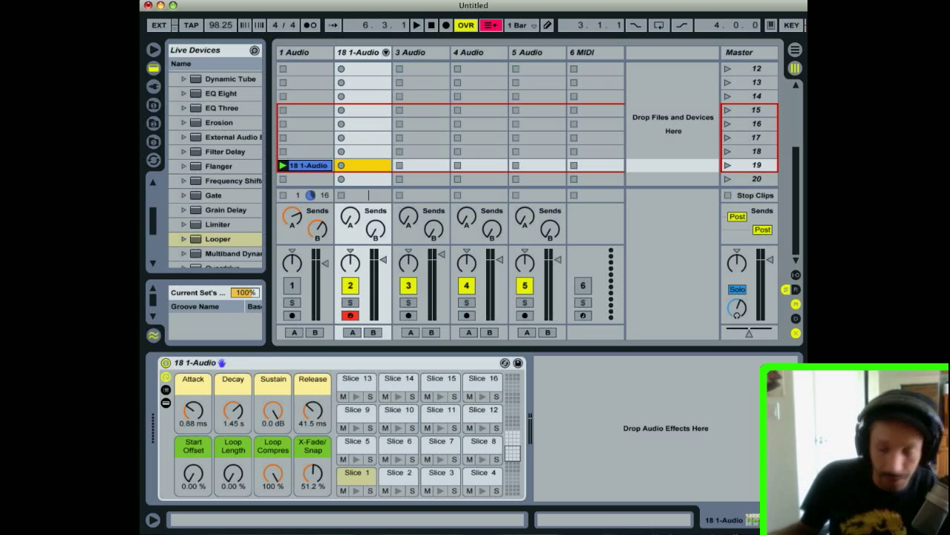
{"action": "left_click", "coordinate": [417, 24]}
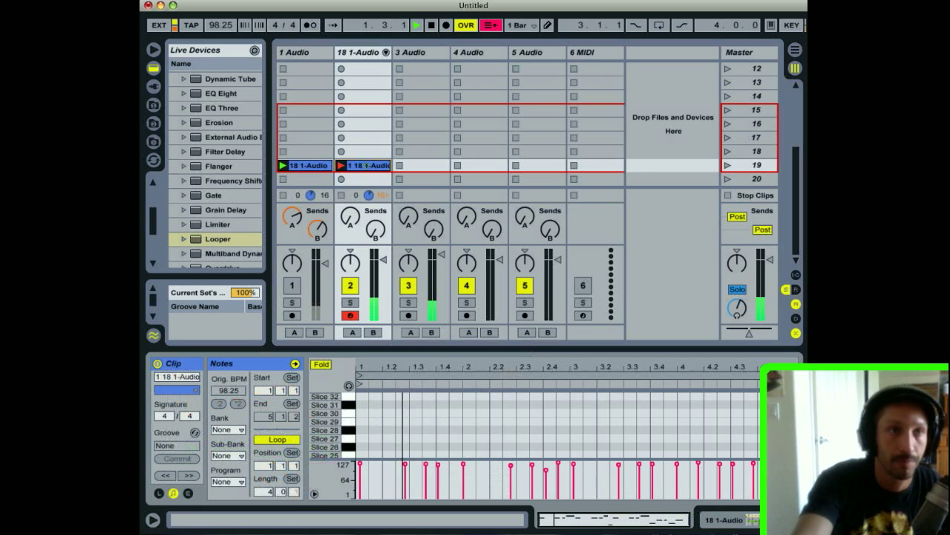
Edit the Length field of the newly recorded sliced MIDI clip
{"action": "left_click", "coordinate": [280, 492]}
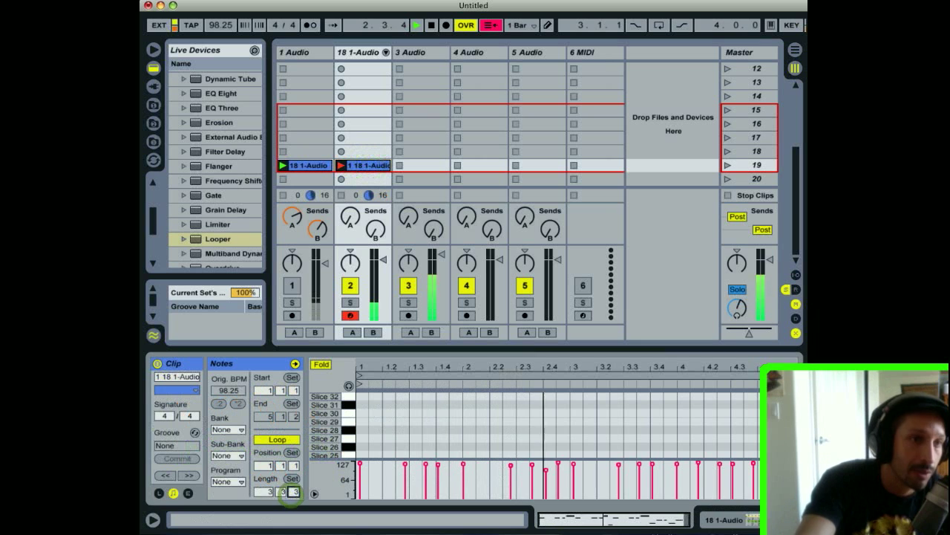